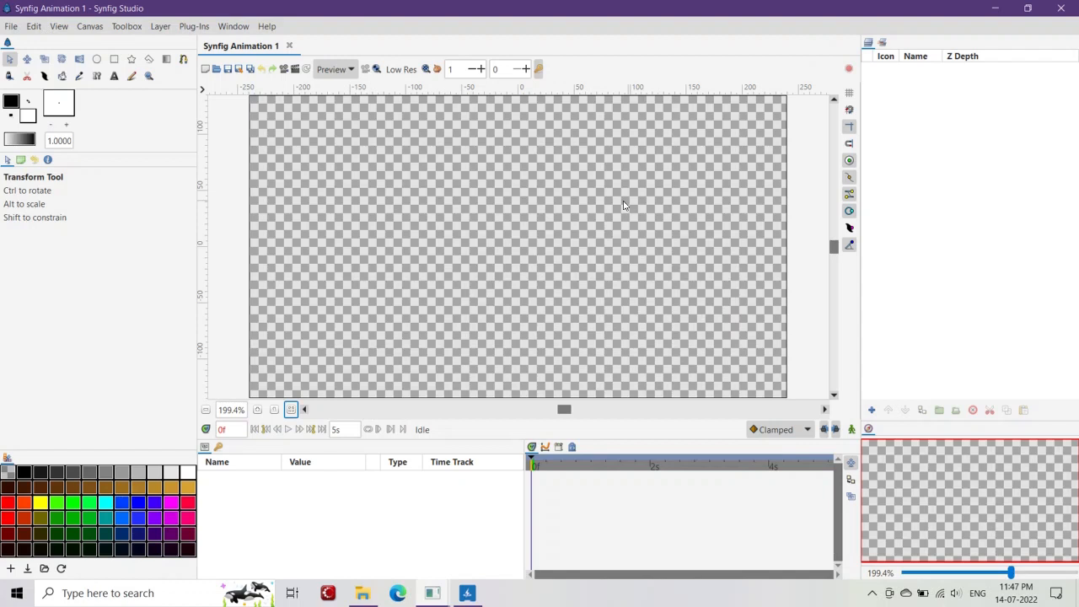
Draw a blue circle near the top-left of the canvas with the Circle Tool
left_click(97, 59)
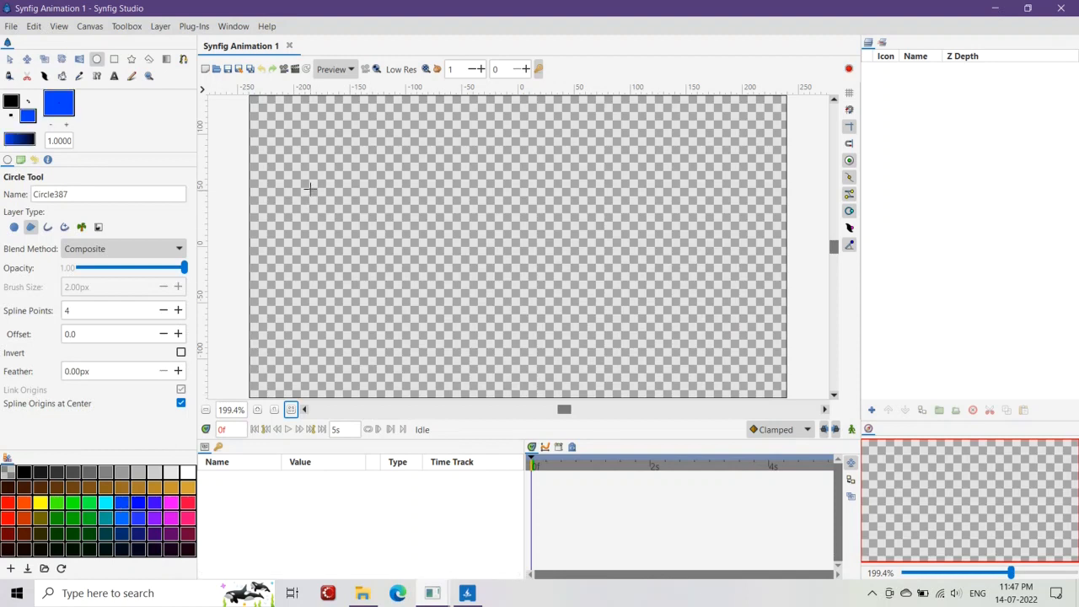
left_click_drag(304, 173, 338, 174)
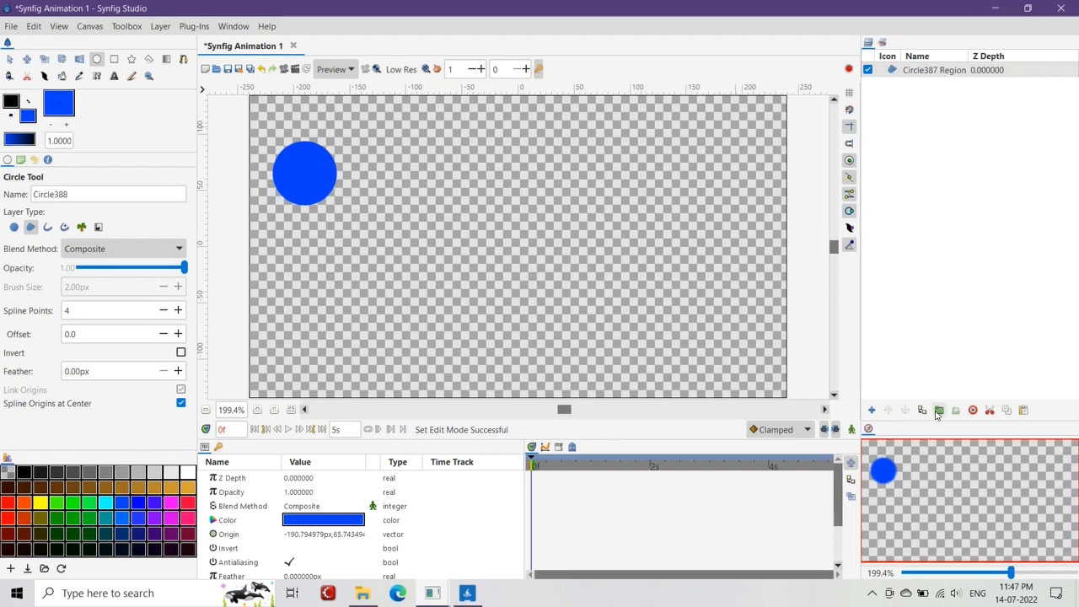
Group the circle layer and convert that group into a Switch layer
left_click(938, 411)
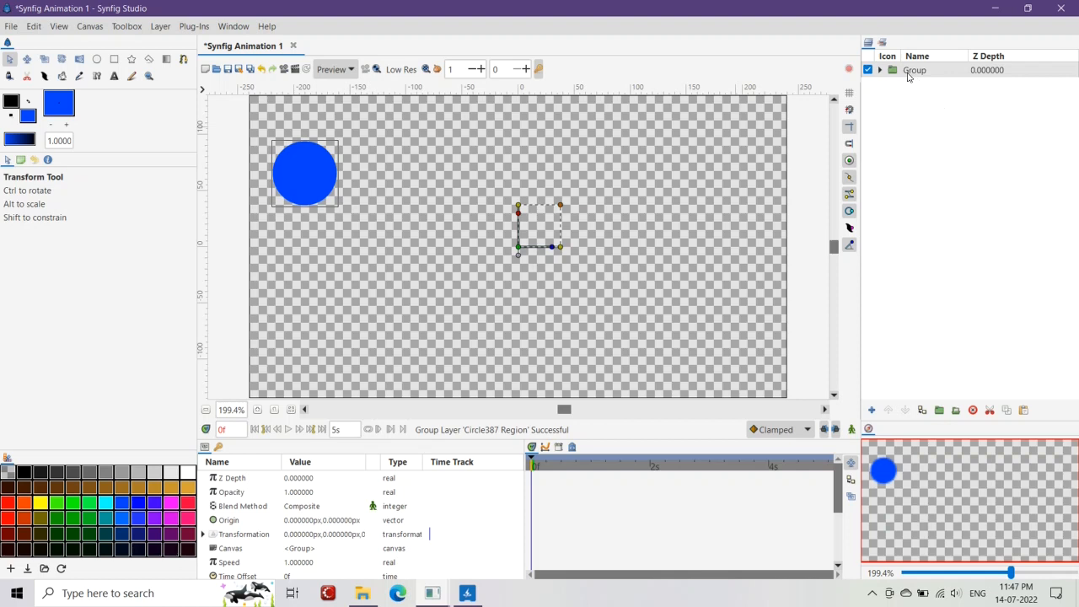
right_click(914, 71)
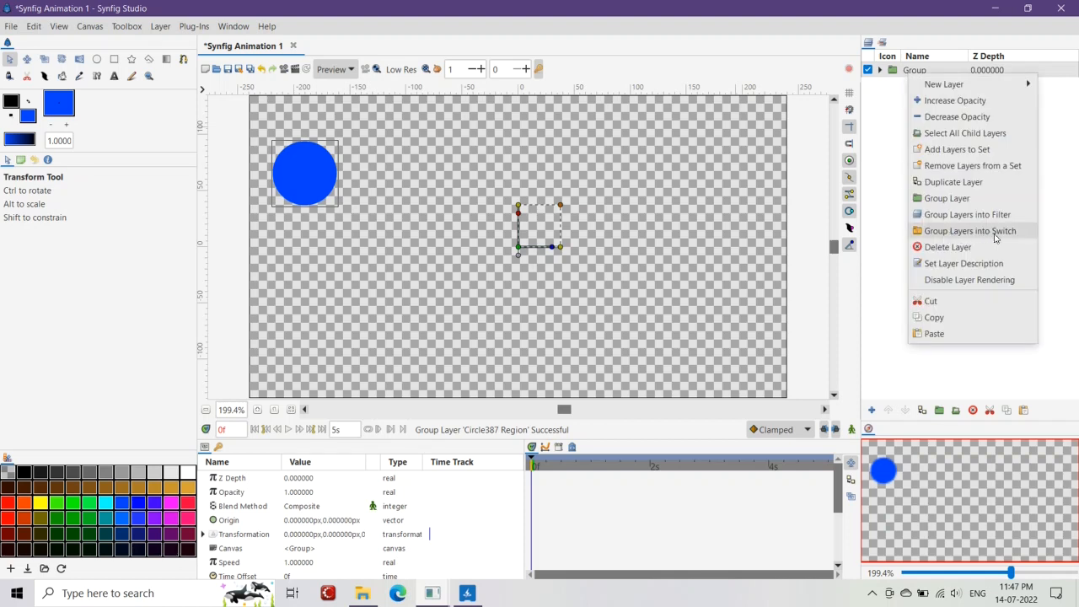
left_click(970, 230)
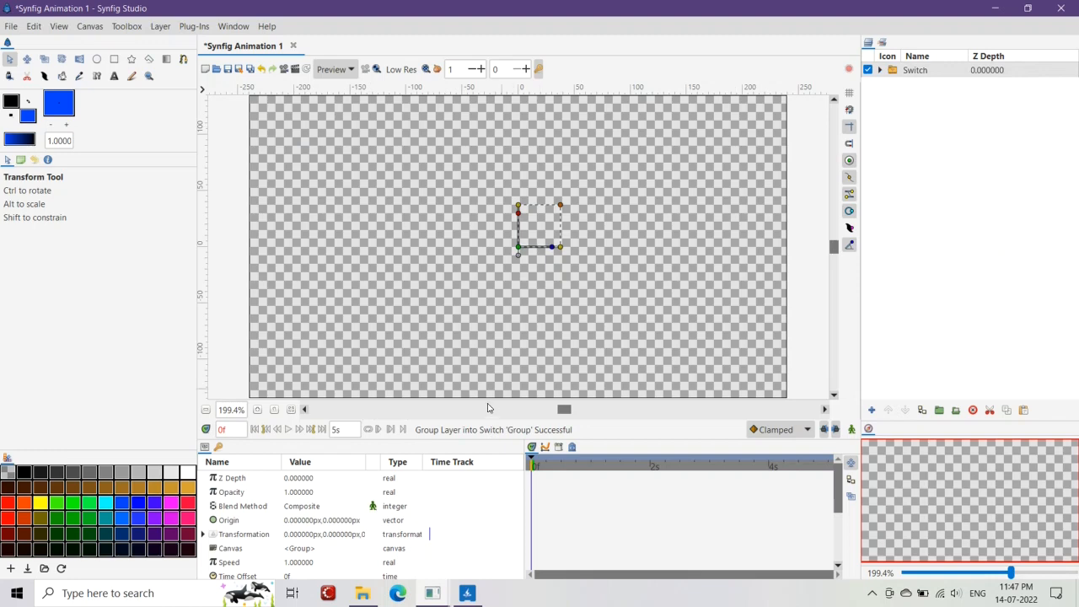
mouse_move(492, 442)
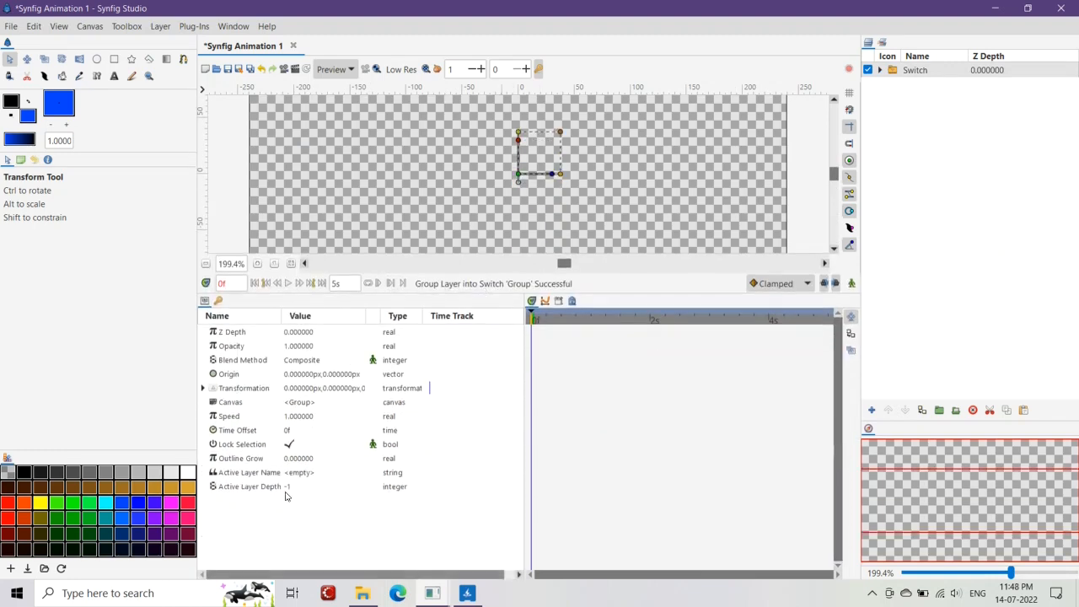
Set the Switch layer's Opacity to 0.5 so the ball shows faintly
left_click(299, 486)
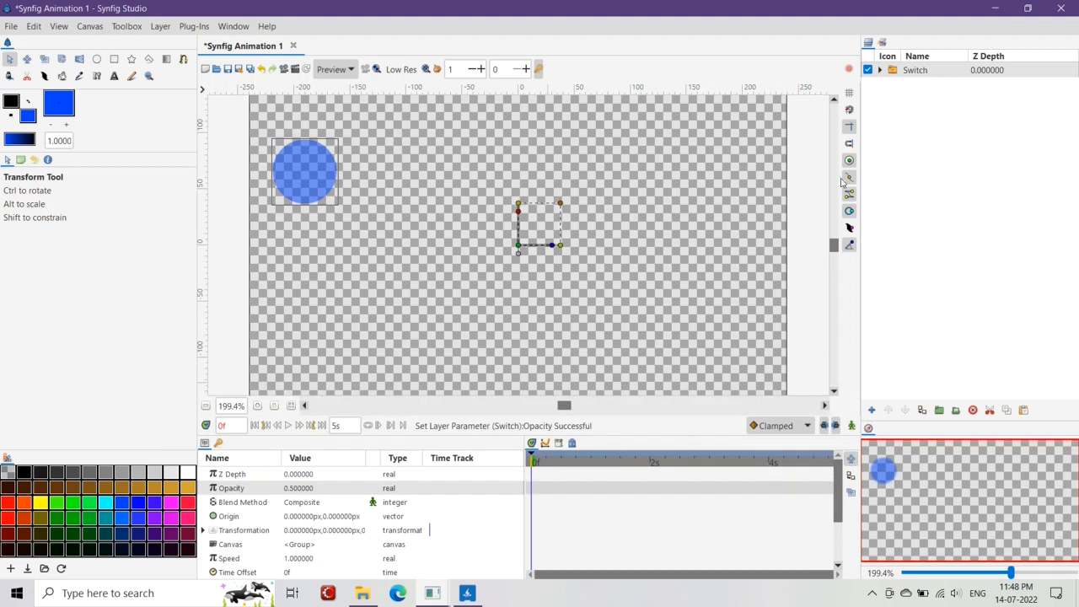
mouse_move(371, 213)
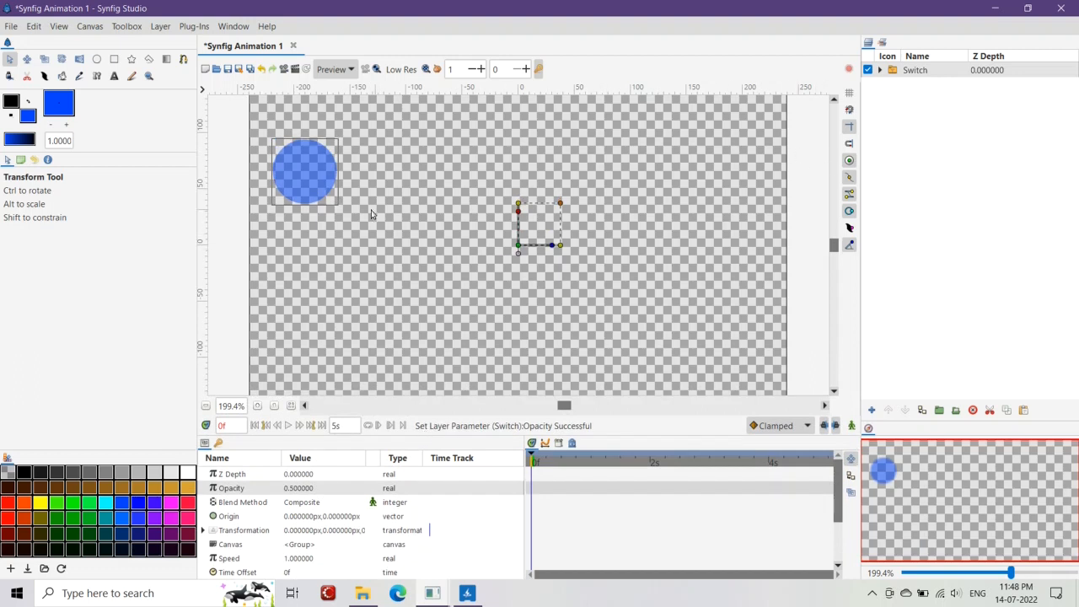
Draw a second circle slightly lower-right and group it into the Switch
left_click(98, 60)
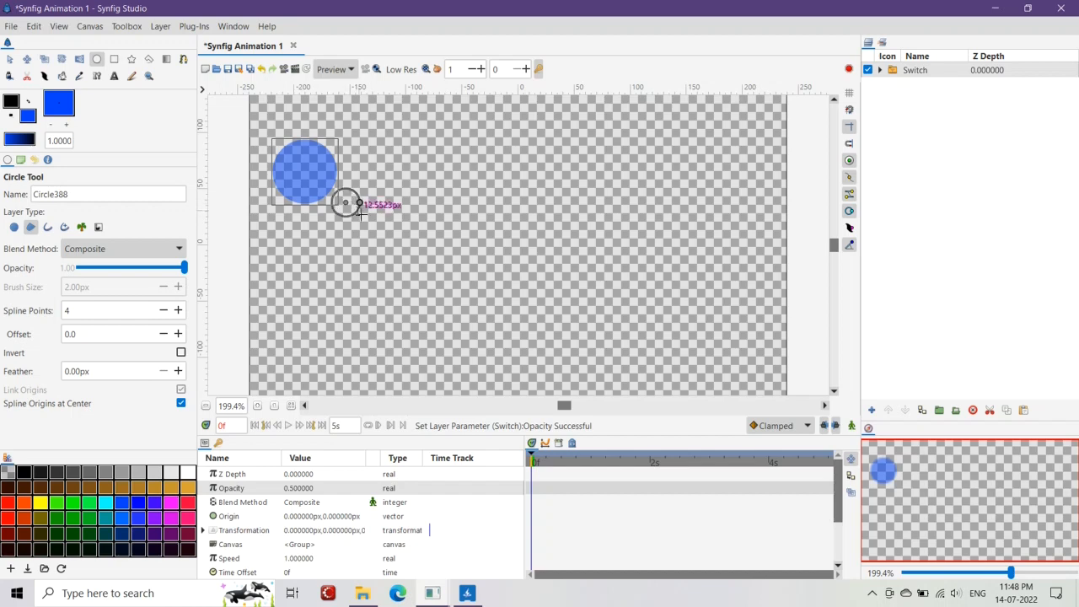
left_click_drag(346, 203, 375, 227)
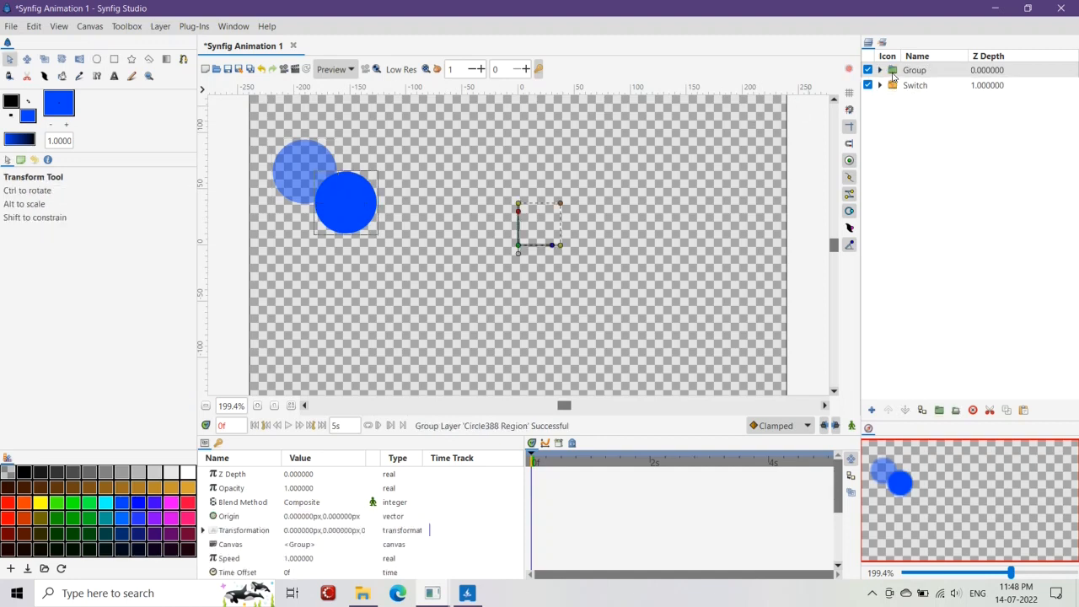
left_click(880, 84)
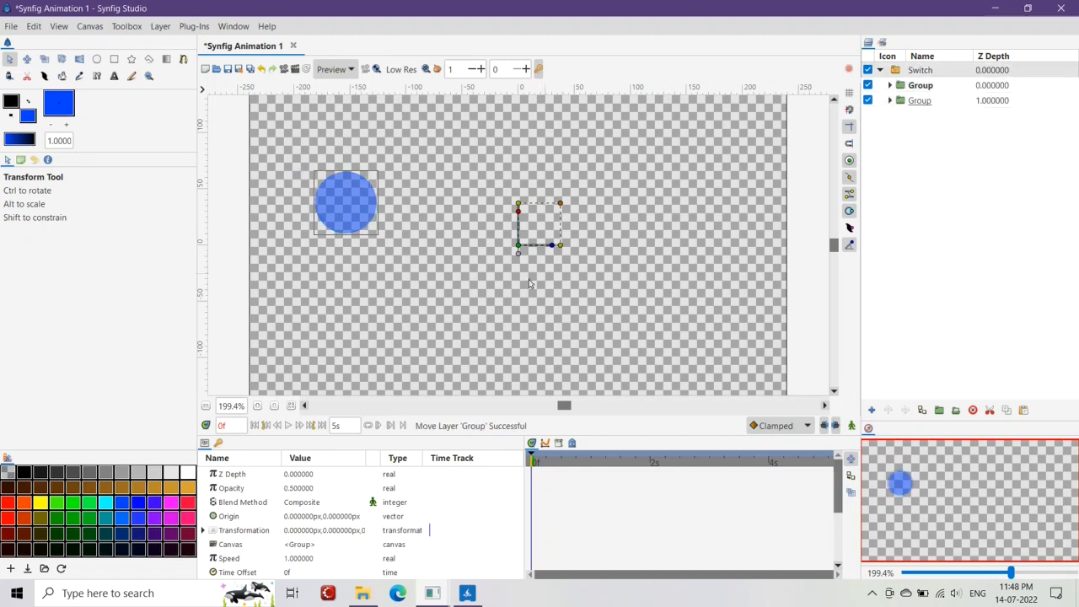
Draw further balls down the canvas, group each and move the groups into the Switch
left_click(97, 59)
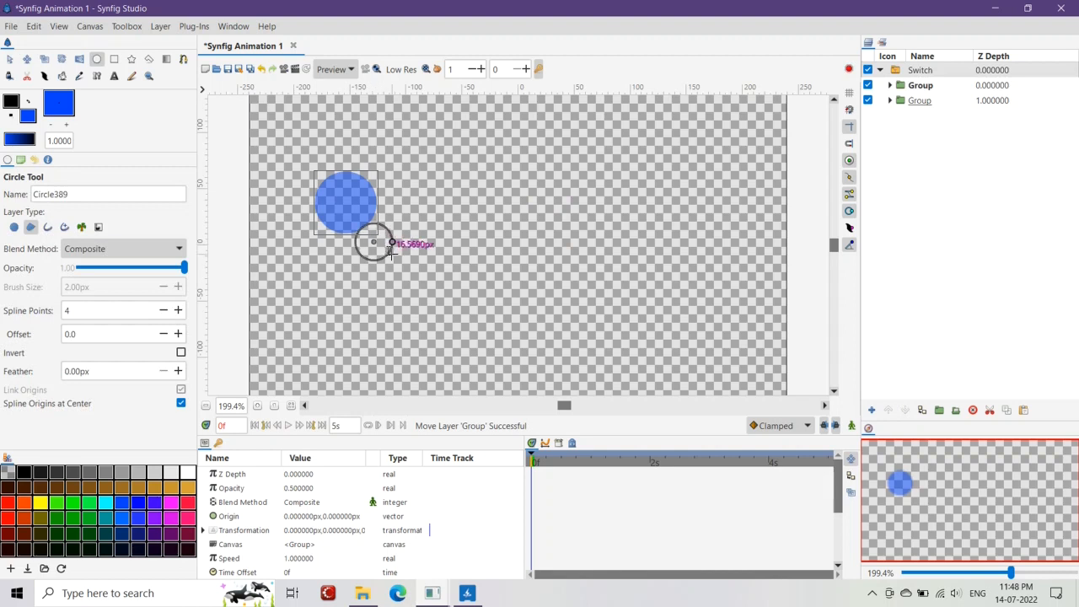
left_click_drag(389, 254, 403, 264)
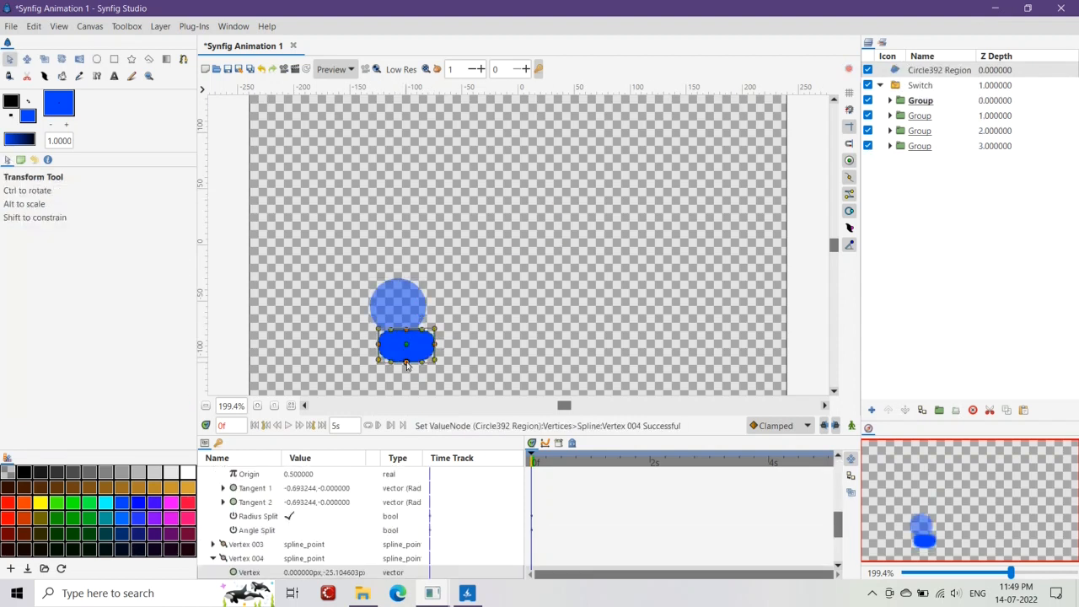
left_click(98, 58)
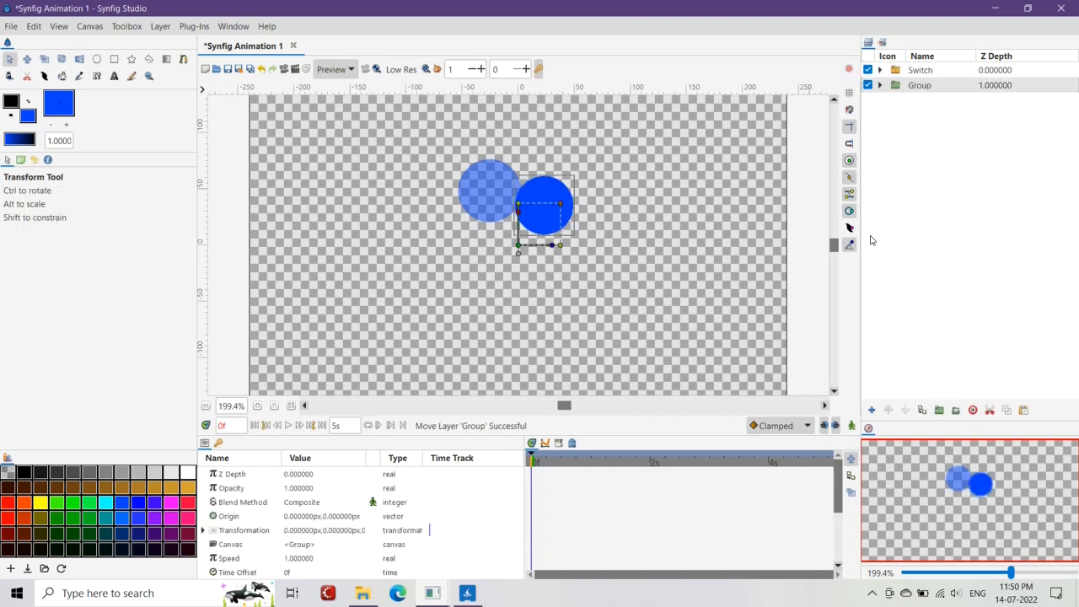
left_click(880, 71)
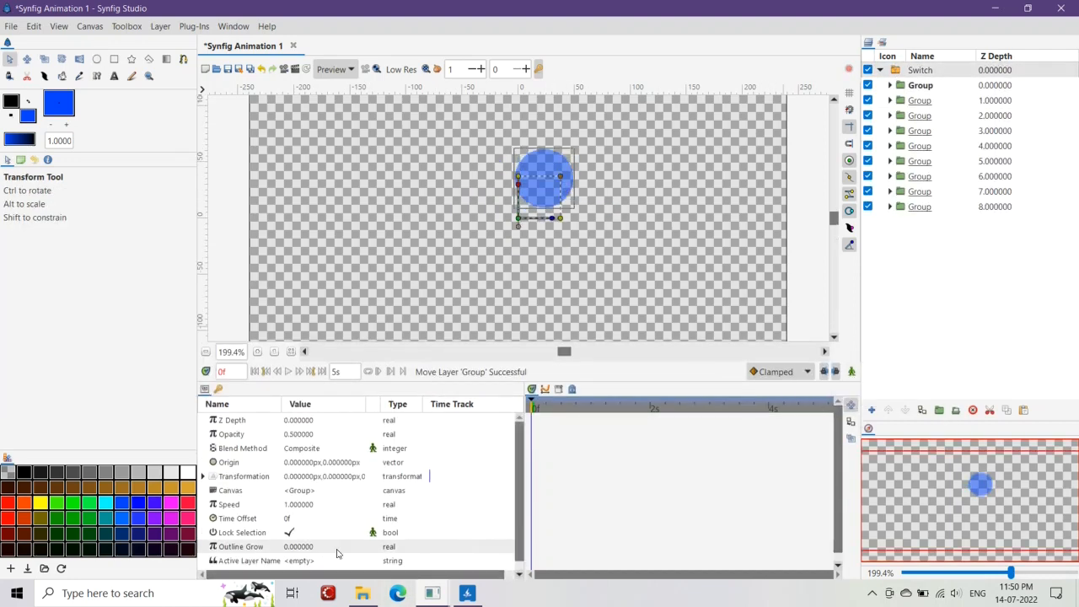
Set the Switch layer's Opacity back to 1.0
left_click(852, 373)
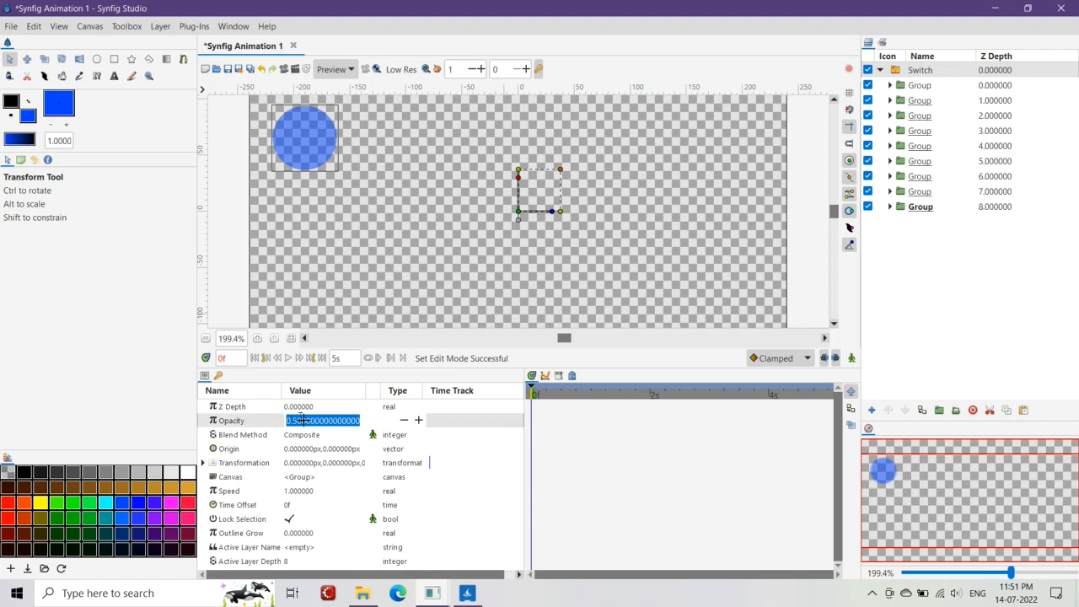
key("Return")
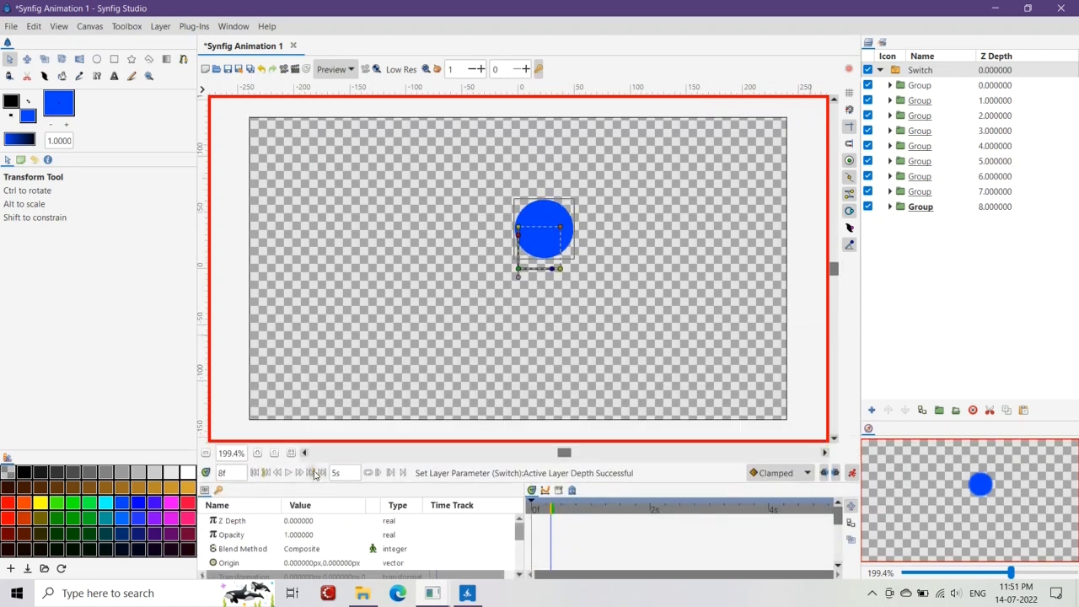
Move to a later frame to change the Switch's Active Layer Depth there
left_click(288, 472)
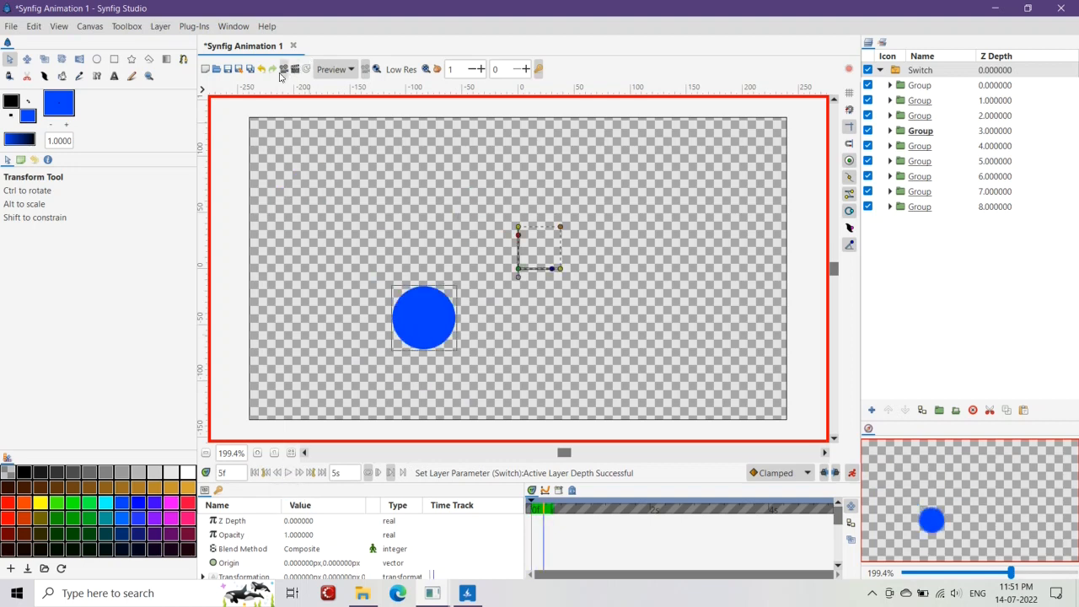
Preview the animation at 24 FPS with End time enabled
left_click(364, 69)
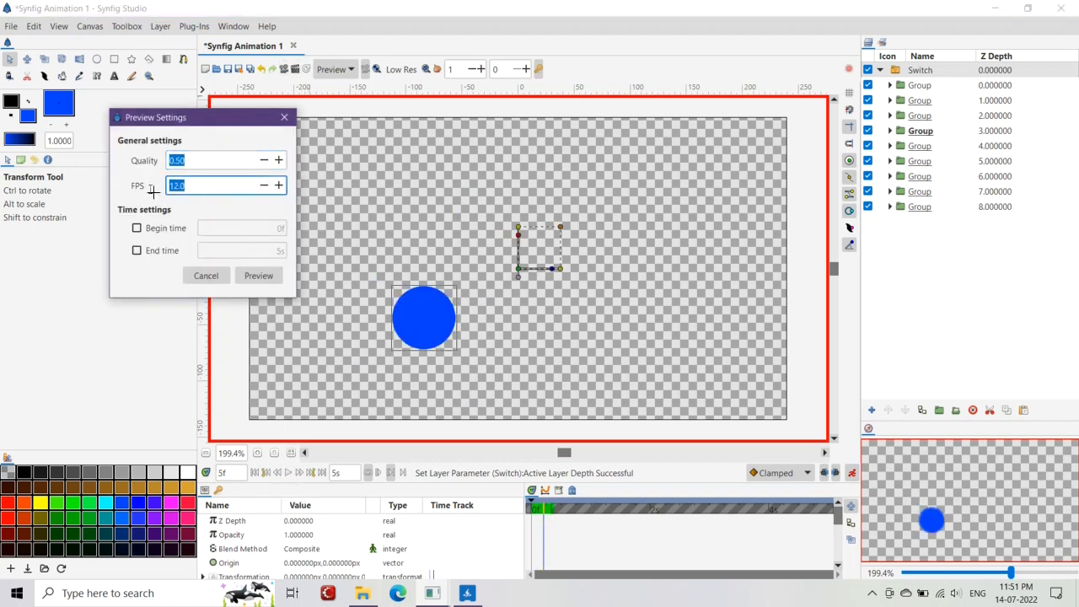
type("24")
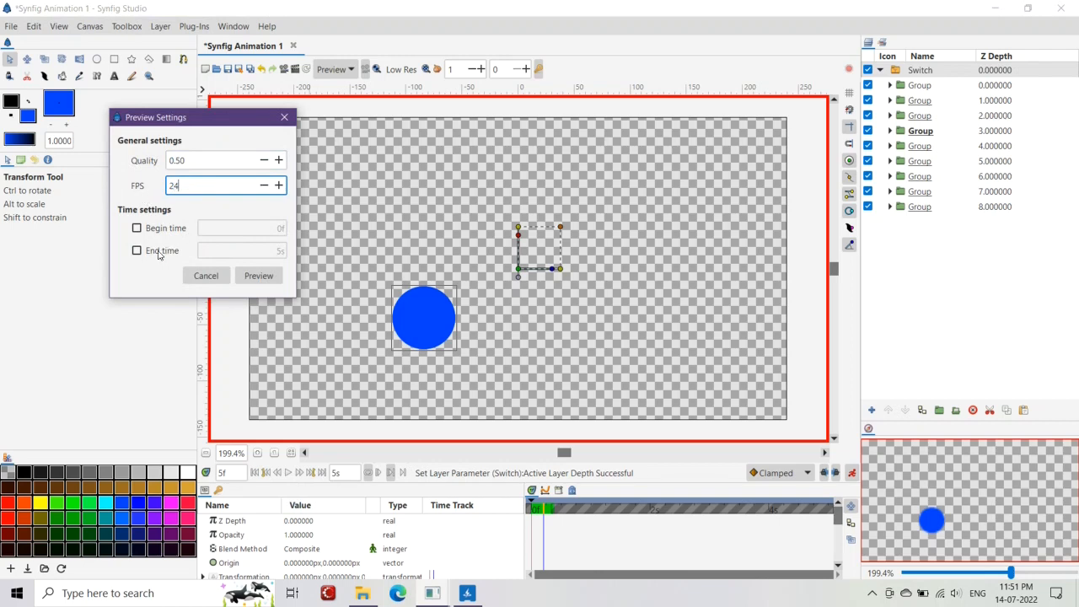
left_click(137, 249)
type("8f")
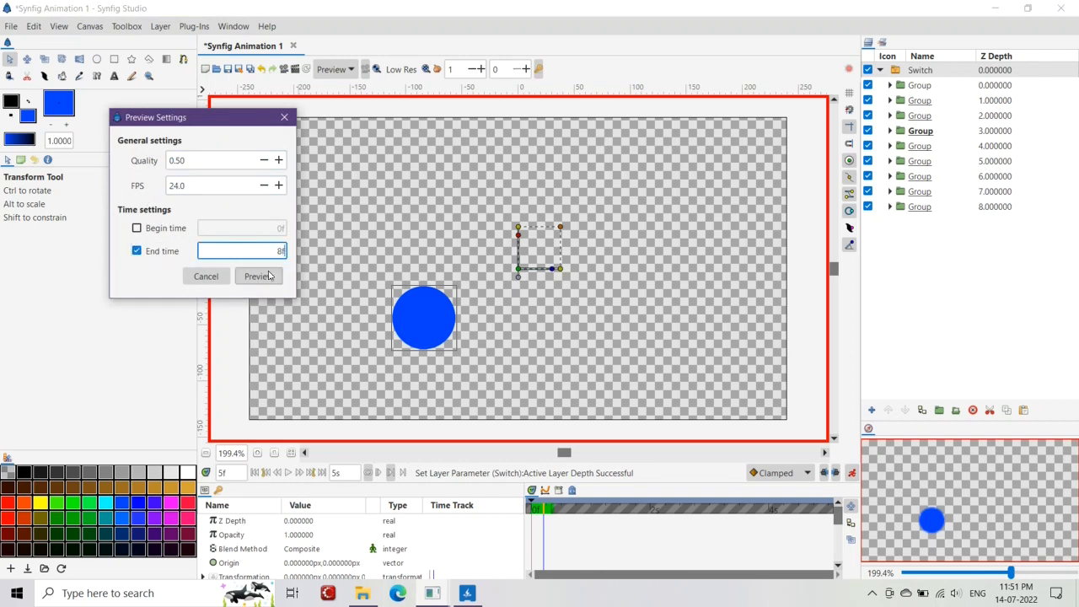
left_click(258, 277)
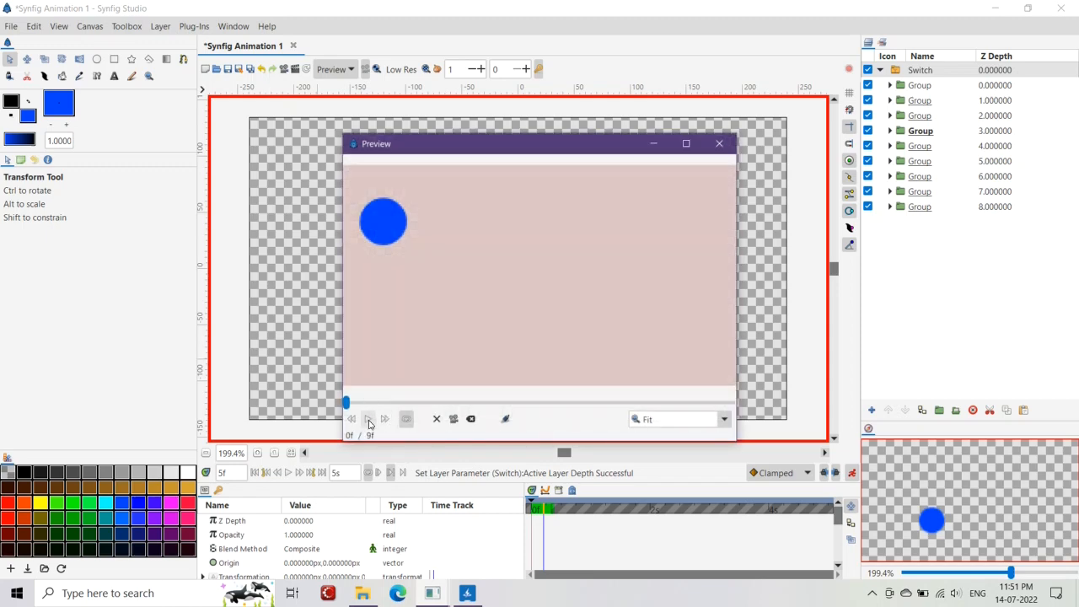